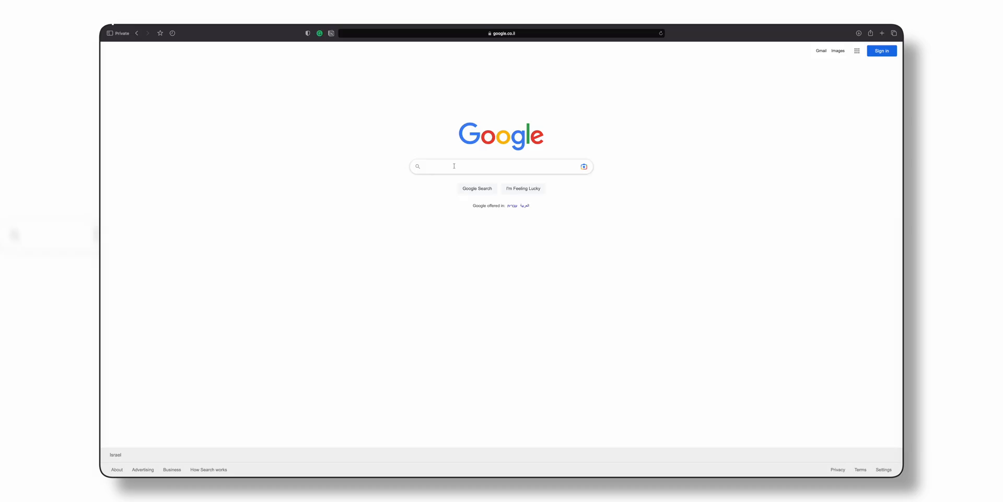
# - Search Google for Figma by picking the 'figma' suggestion after typing 'fig'
pyautogui.write('fig')
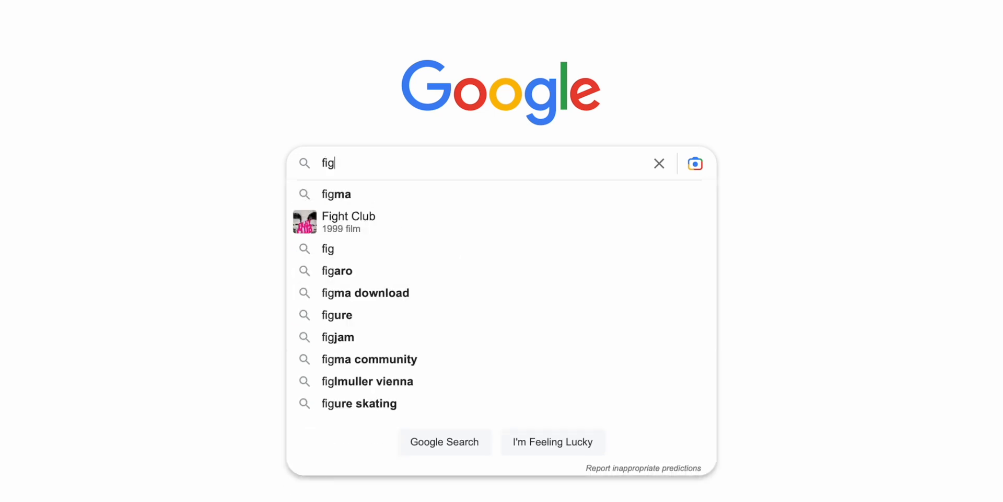
pyautogui.click(336, 194)
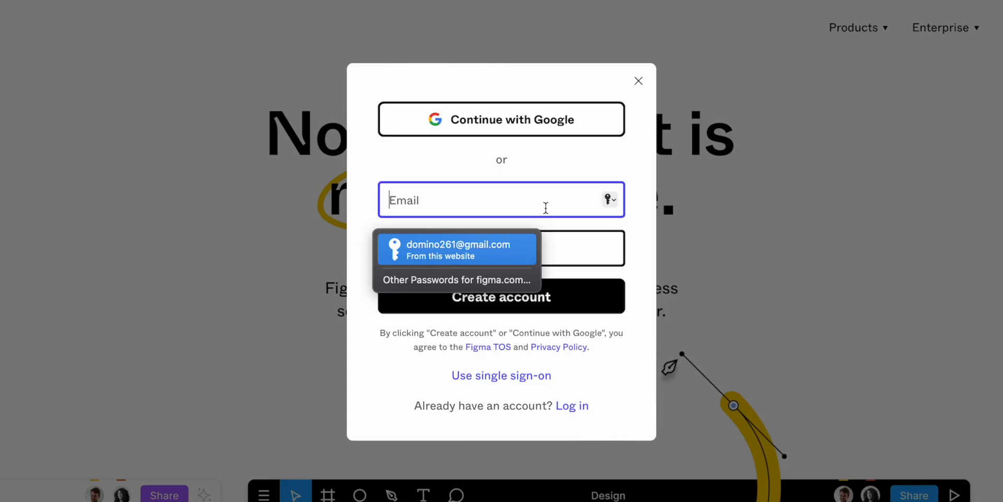
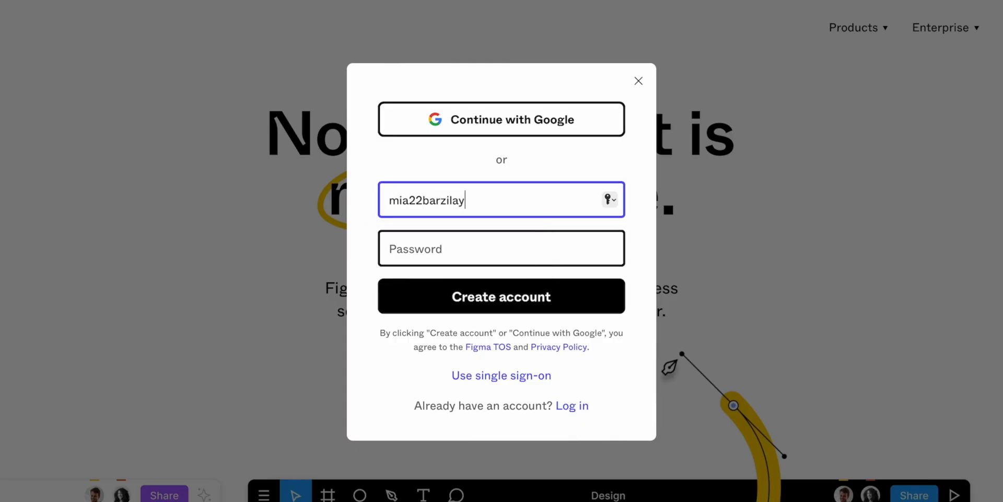
pyautogui.click(501, 248)
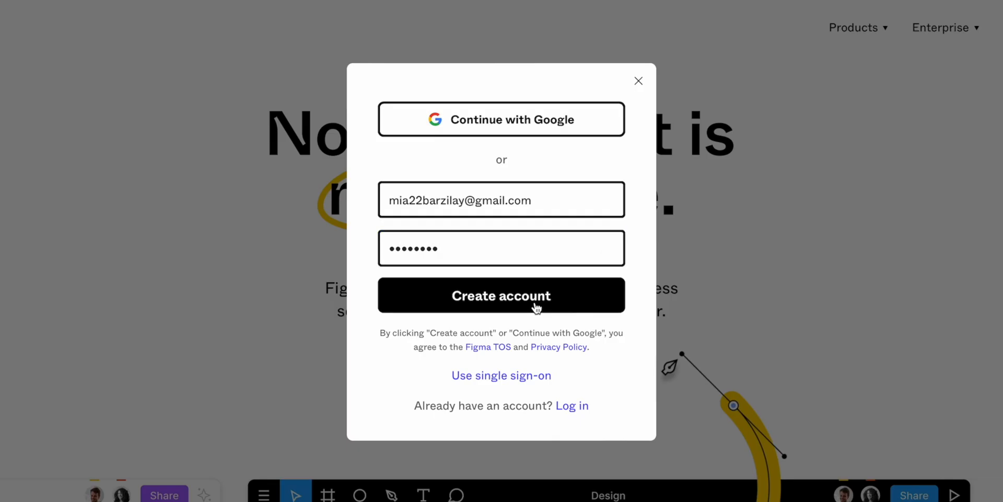
# - Create the account as Mia using Design for work, verify the email, and log in
pyautogui.click(501, 294)
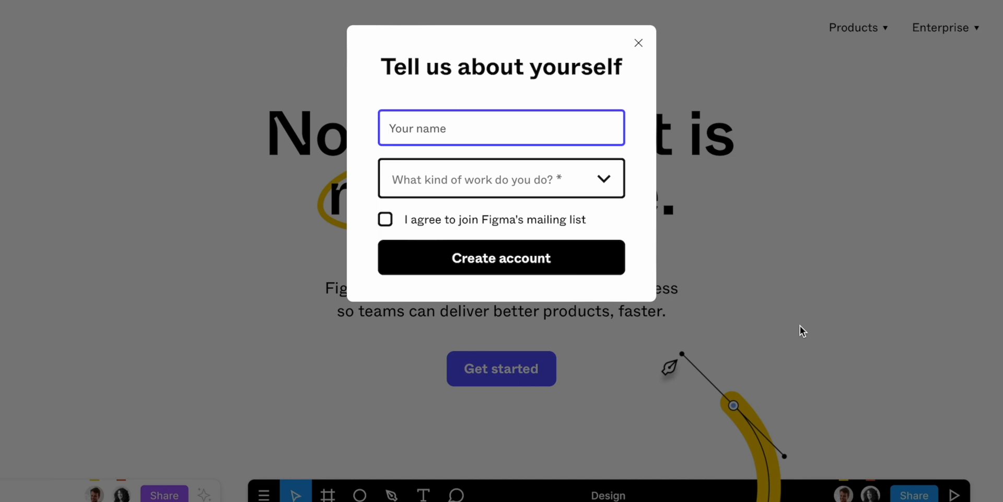
pyautogui.write('Mia')
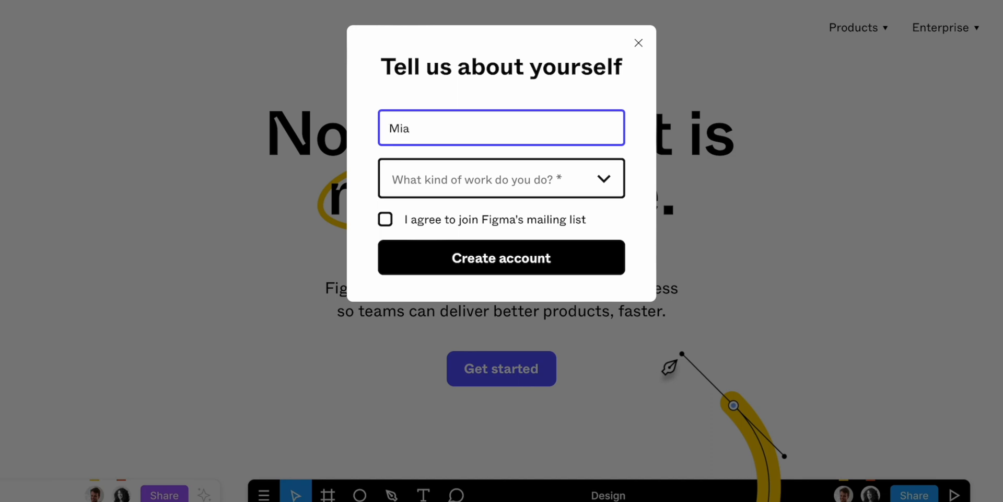
pyautogui.click(501, 178)
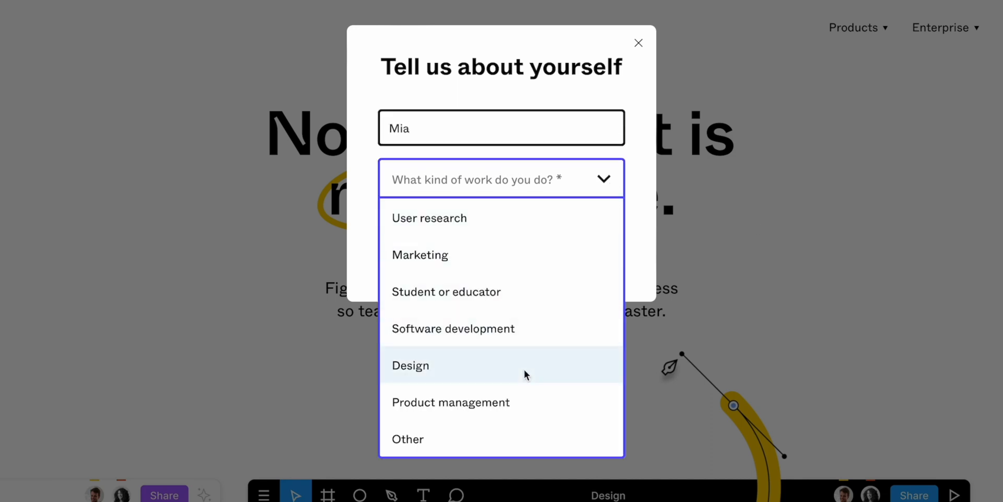
pyautogui.click(410, 365)
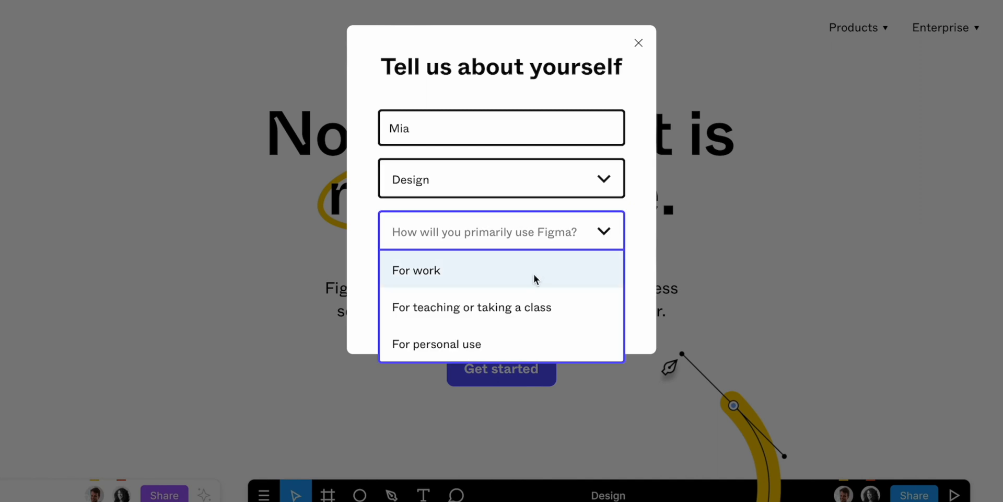
pyautogui.click(436, 344)
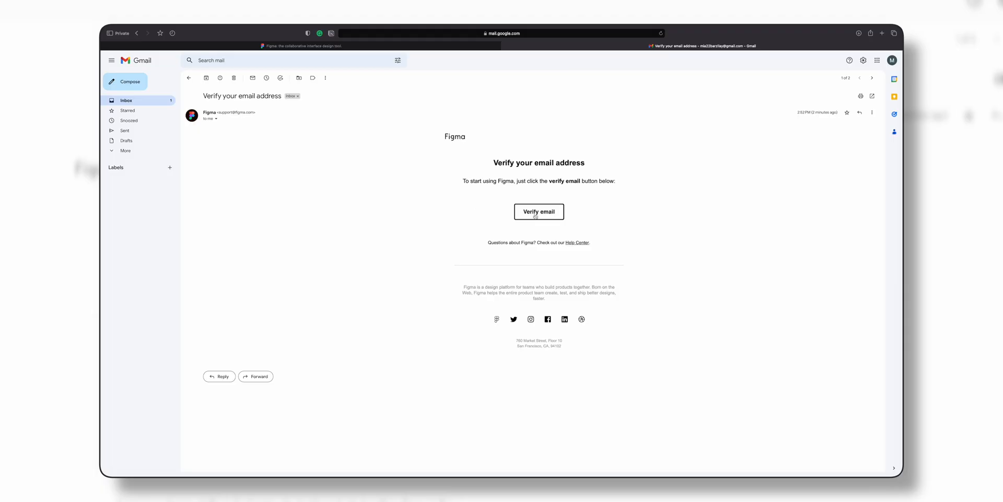
pyautogui.click(539, 212)
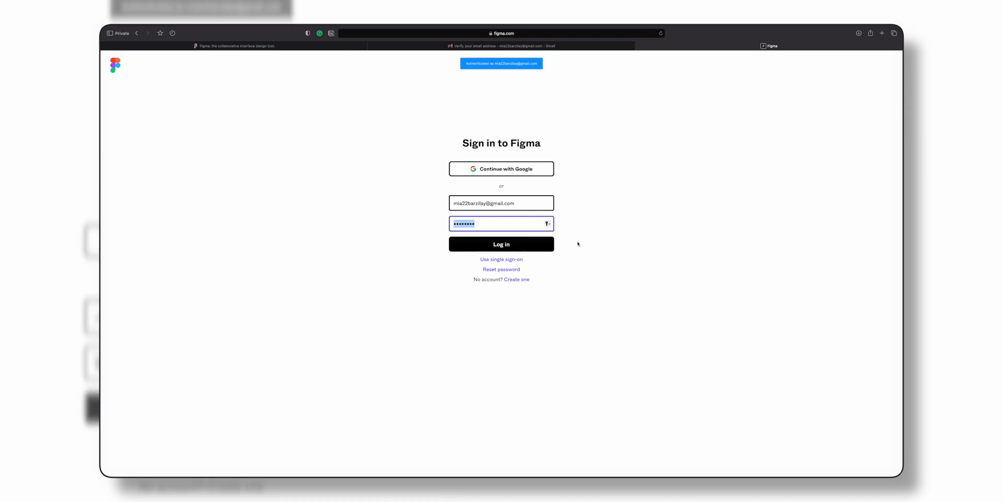
pyautogui.click(502, 244)
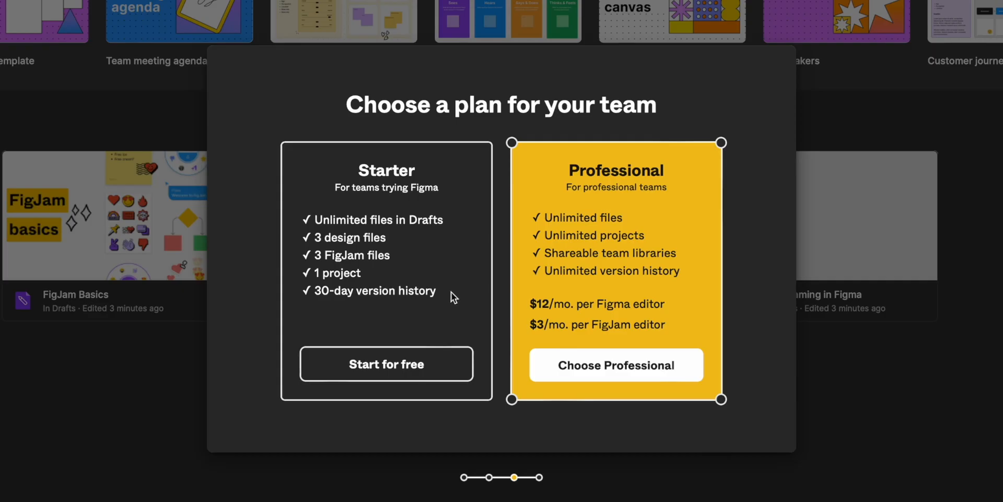
pyautogui.moveTo(690, 260)
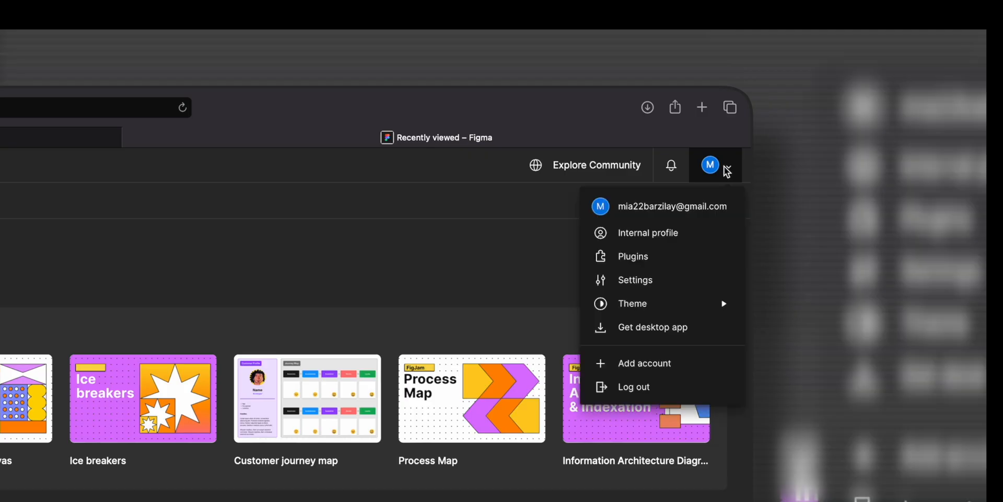
pyautogui.moveTo(653, 327)
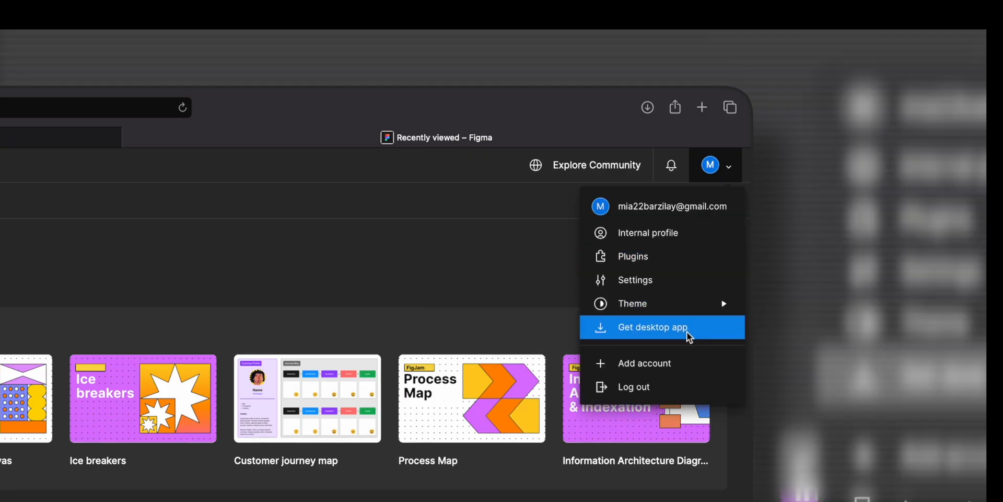